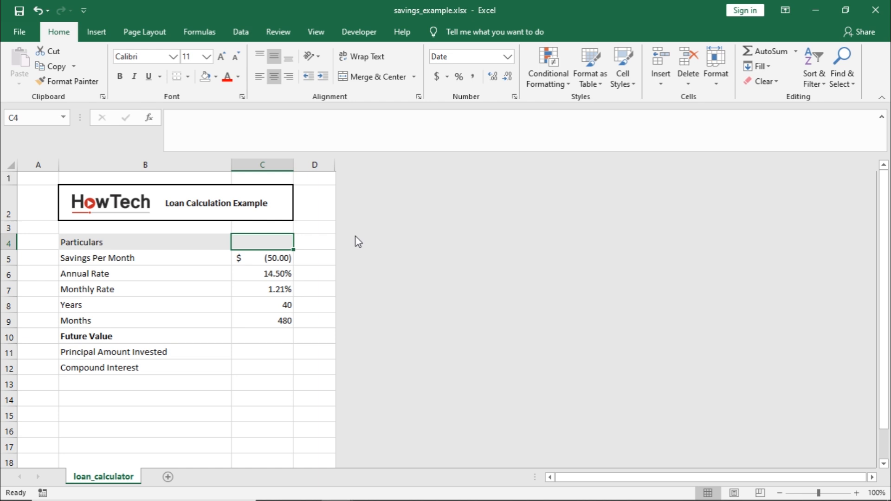
Step: Review the savings, annual rate and monthly rate inputs, and re-enter Years as 40
left_click(262, 258)
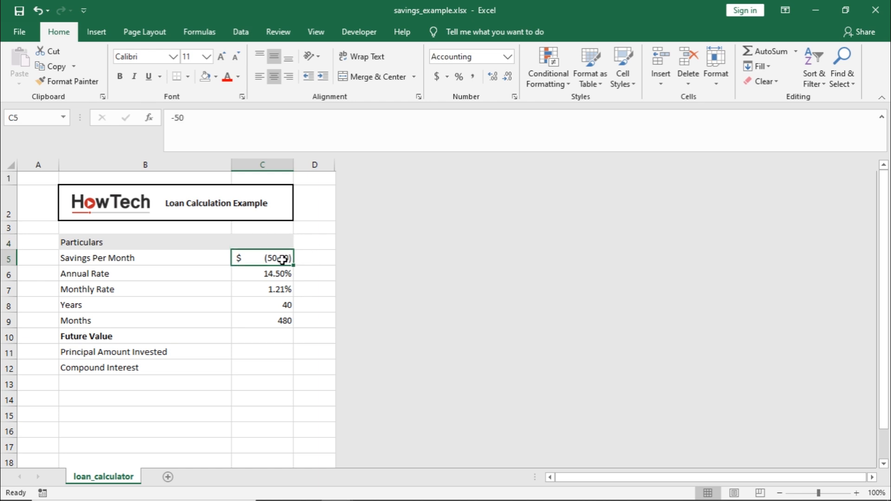
mouse_move(311, 258)
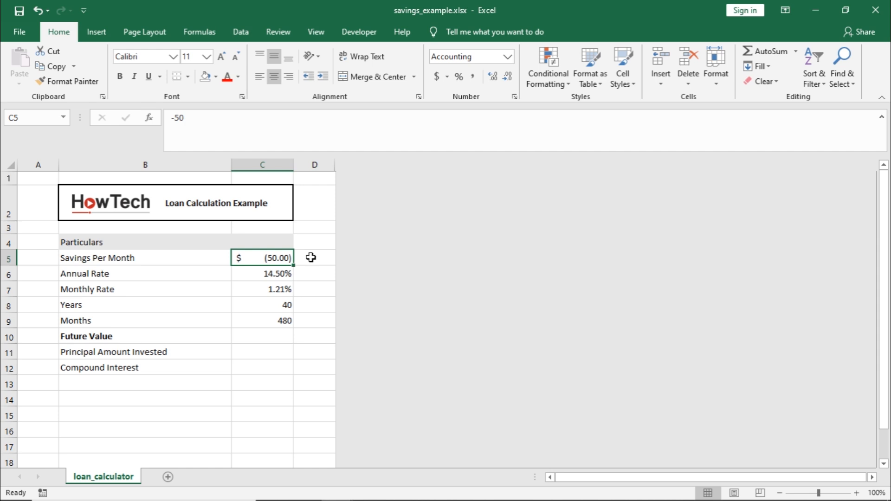
left_click(262, 274)
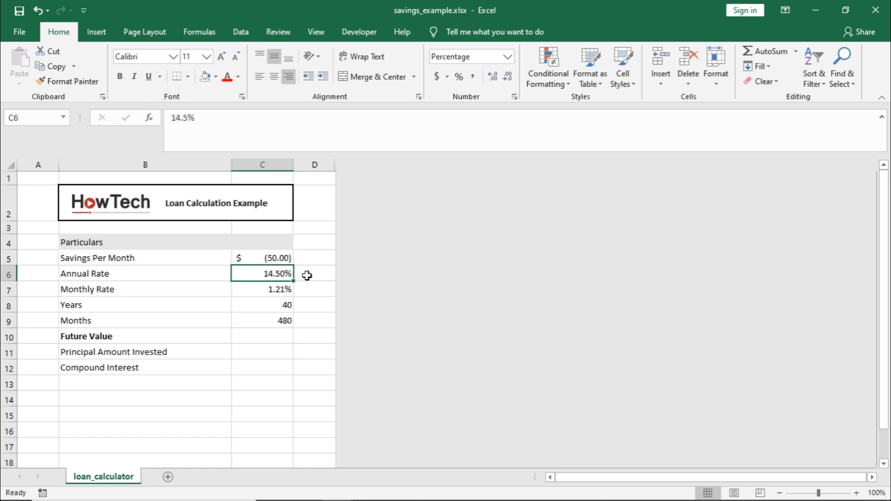
left_click(262, 288)
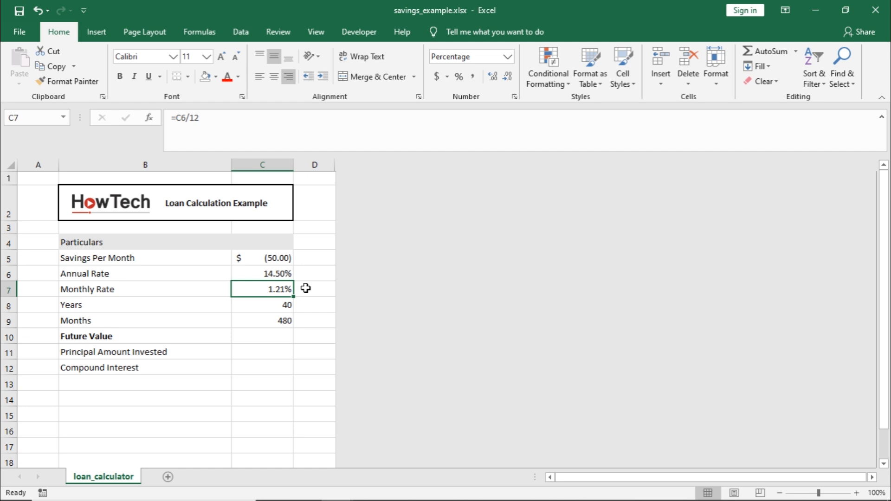
left_click(262, 304)
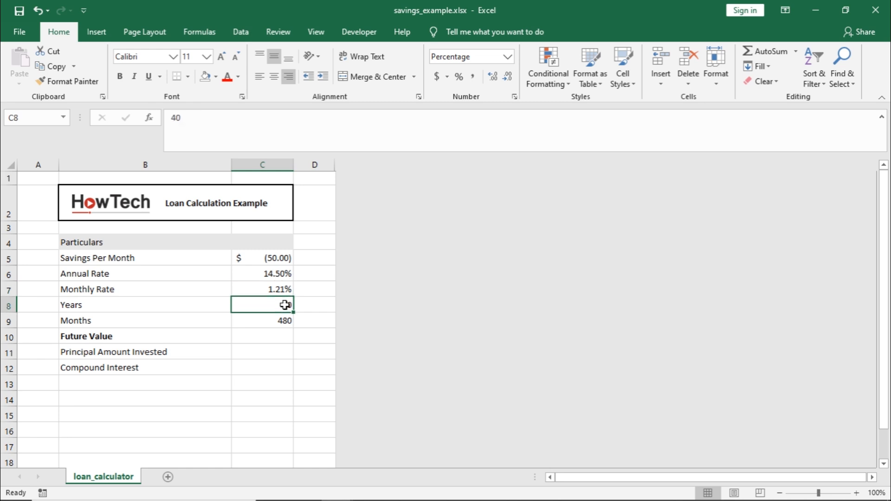
type("40")
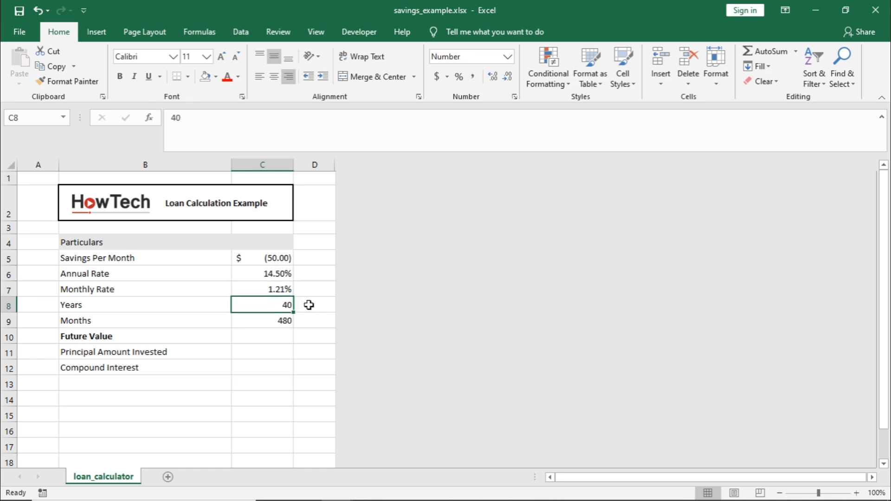
Step: Enter =FV(C7,C9,C5) in C10 so Future Value shows $1,315,924.08
left_click(262, 336)
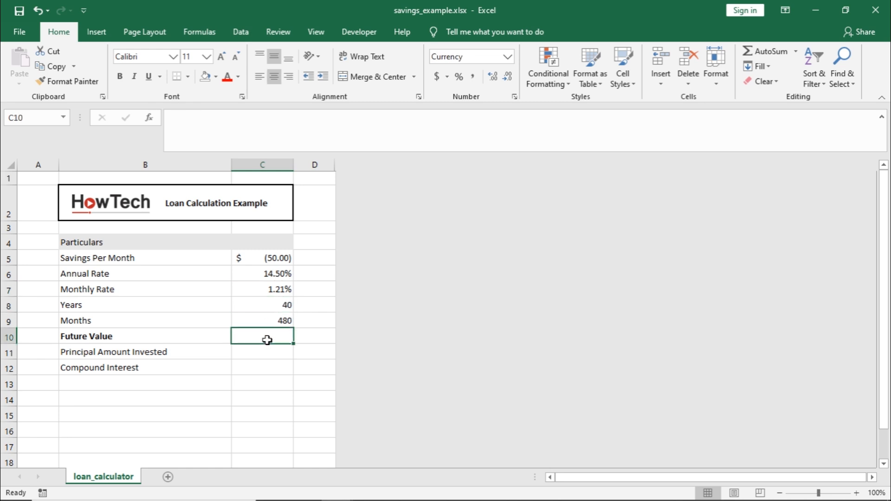
type("=F")
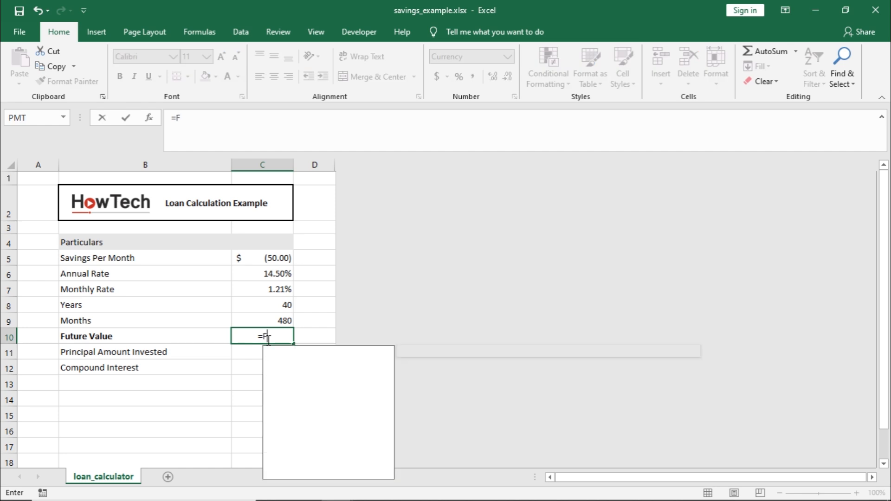
type("V(")
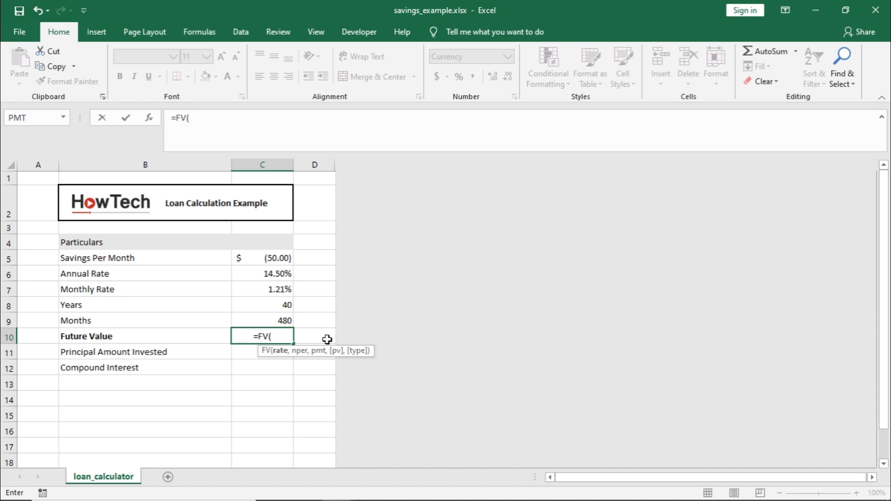
left_click(262, 289)
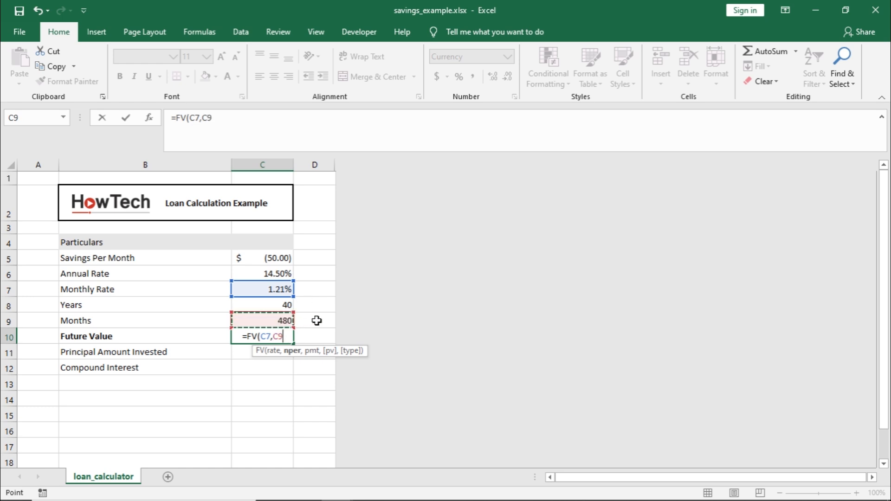
type(",")
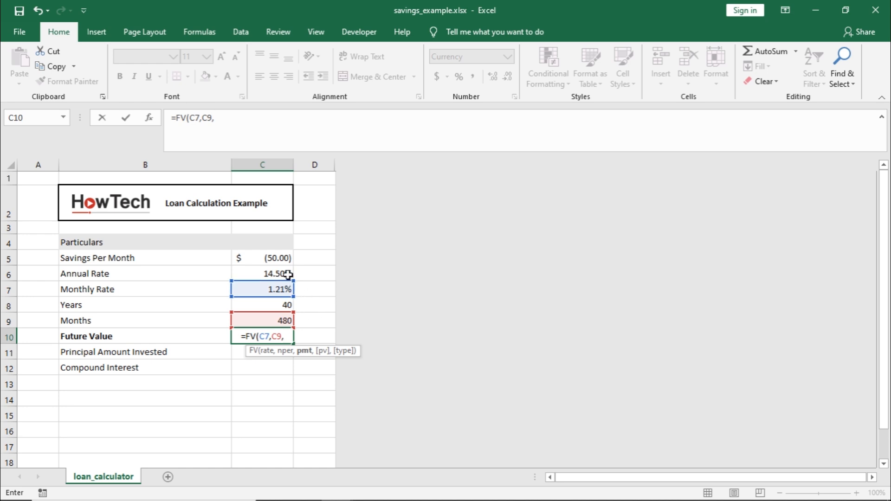
left_click(262, 258)
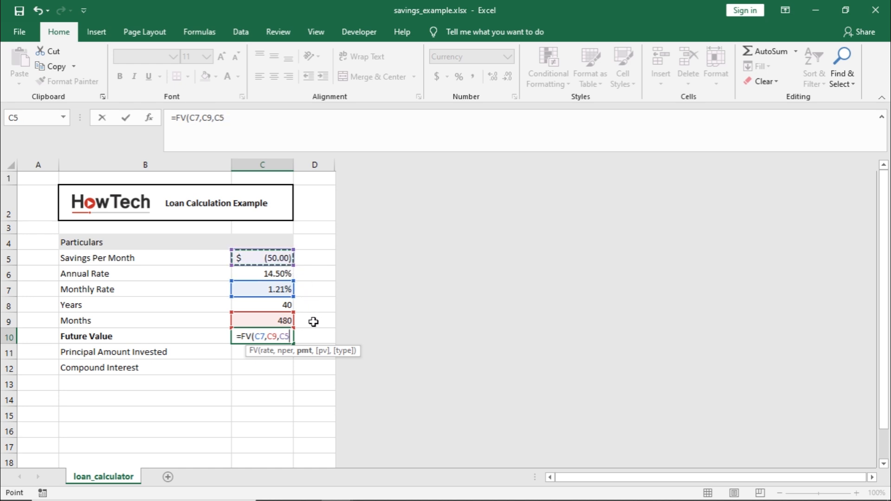
mouse_move(327, 361)
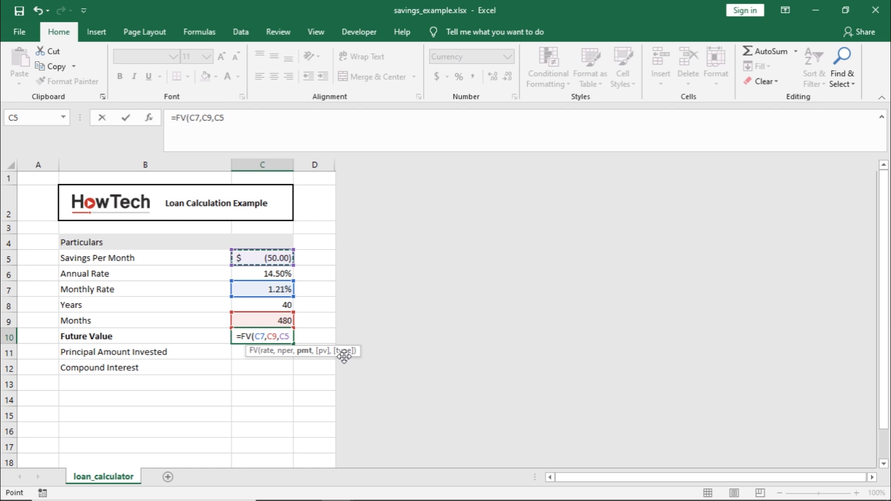
mouse_move(349, 364)
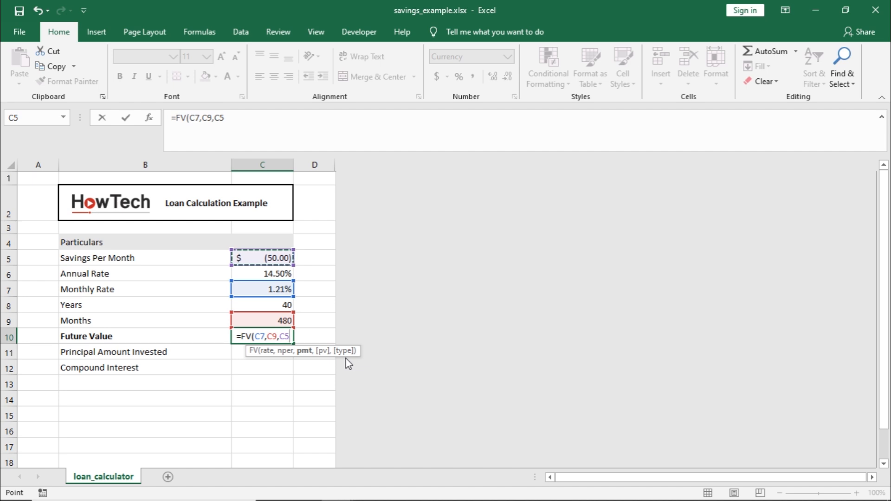
type(")")
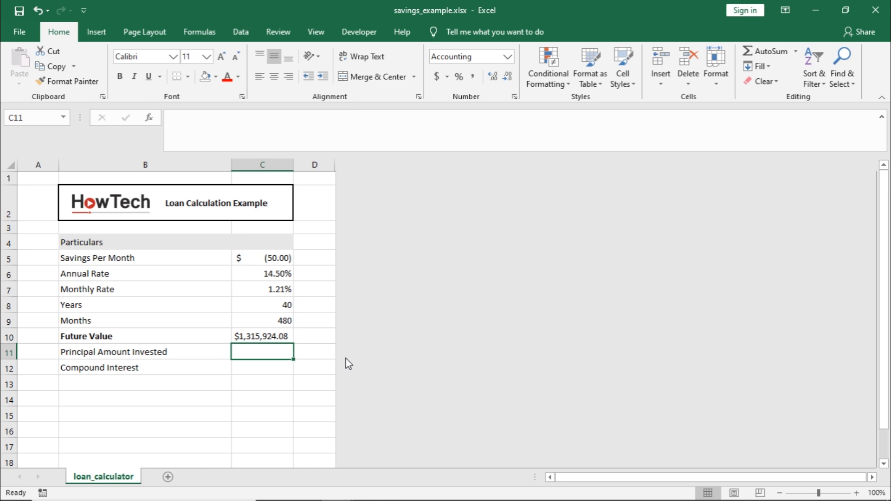
type("=")
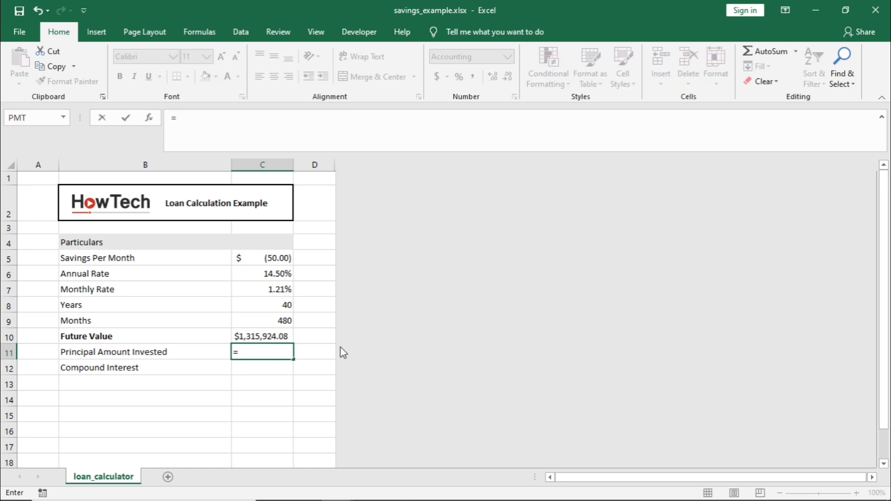
Step: Multiply Savings Per Month (C5) by Months (C9) in C11, giving $(24,000.00)
left_click(262, 258)
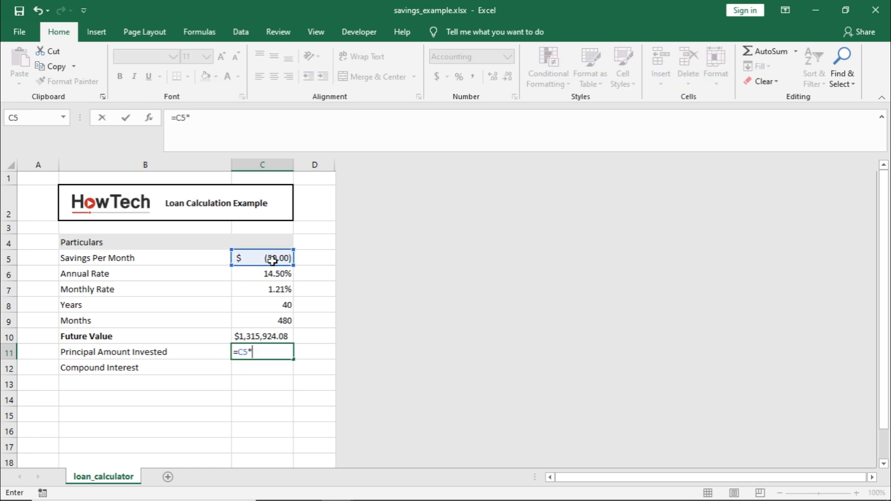
left_click(261, 320)
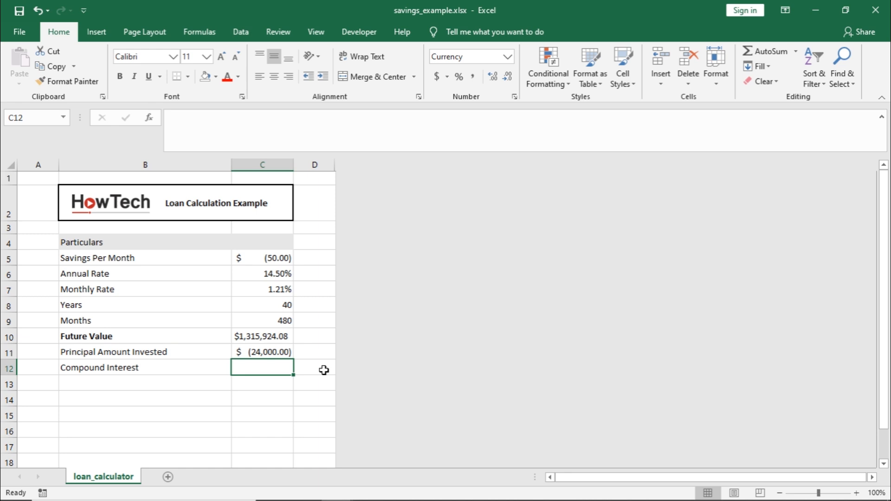
Step: Type =Sum( in C12 to open the Compound Interest formula
type("=")
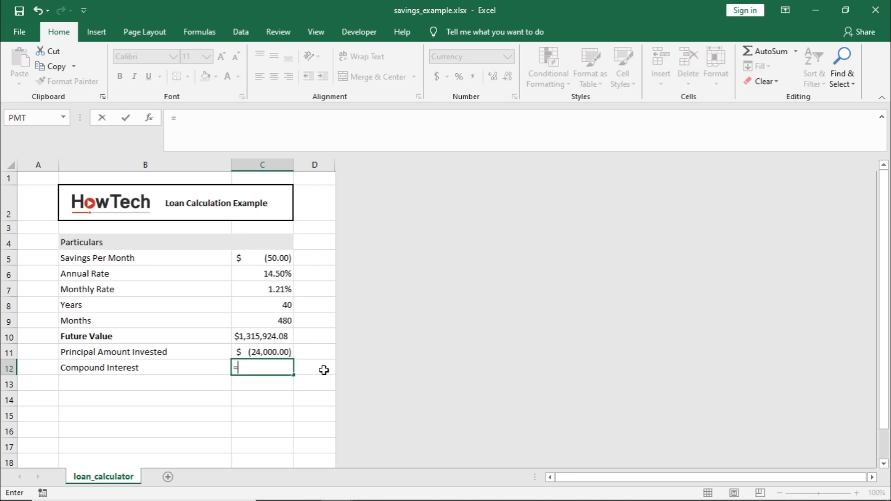
type("Sum")
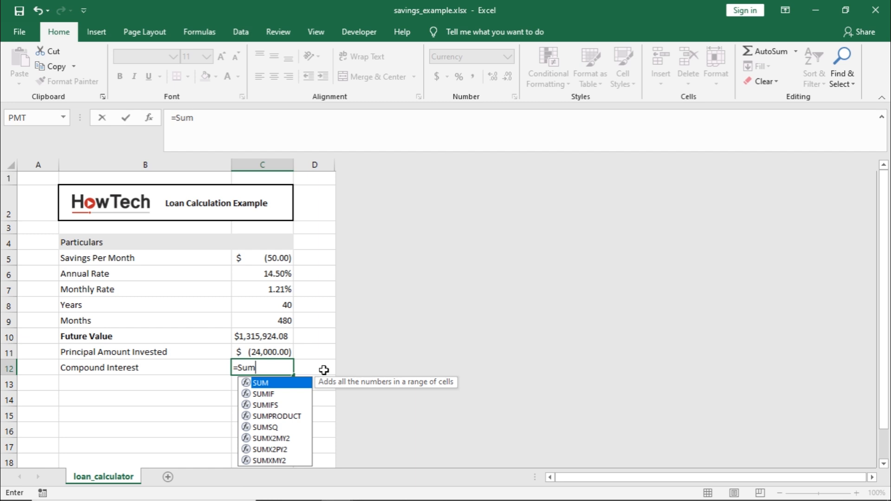
type("(")
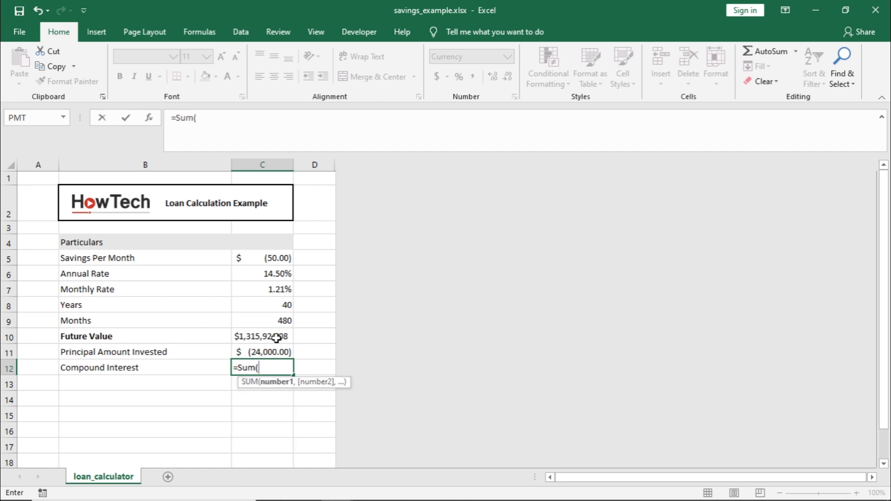